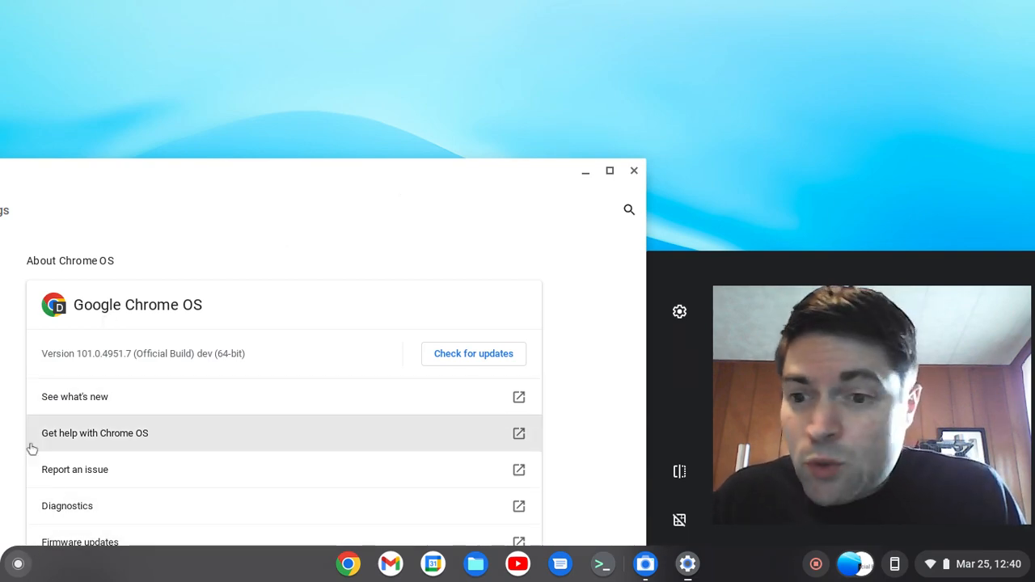
- Show the full installed-app list from the Launcher, including the Linux apps folder
click(18, 562)
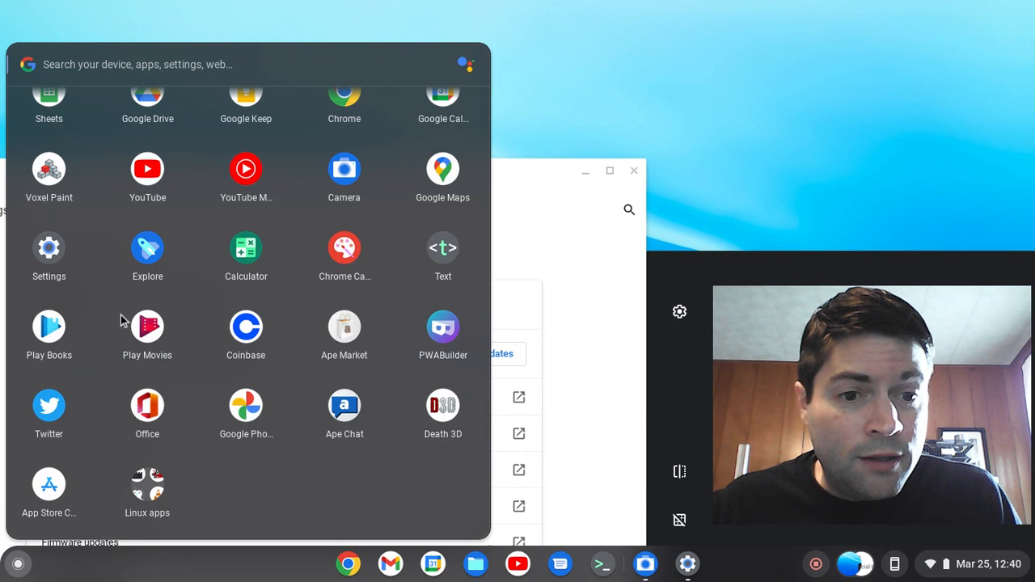
click(147, 492)
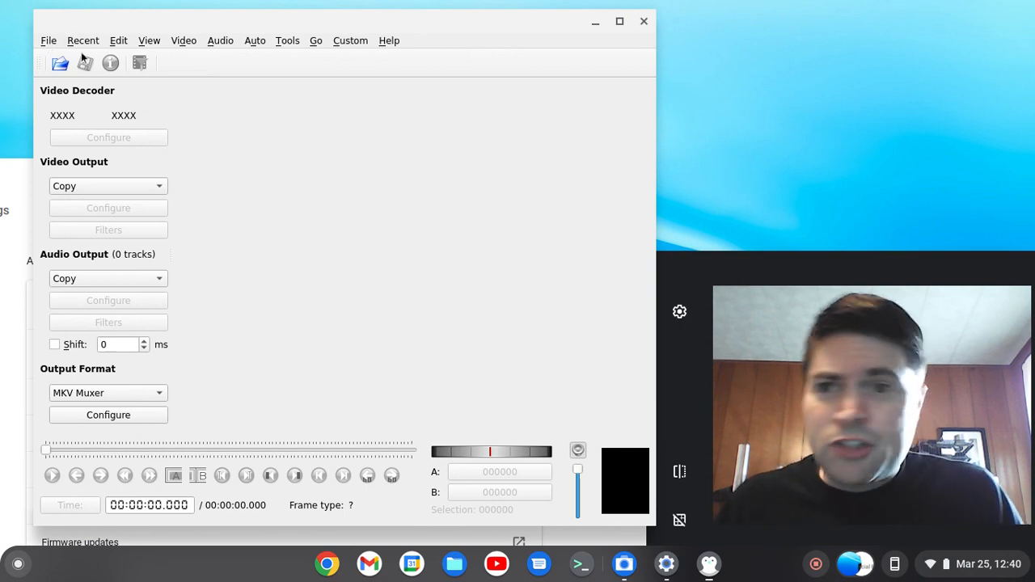
click(220, 40)
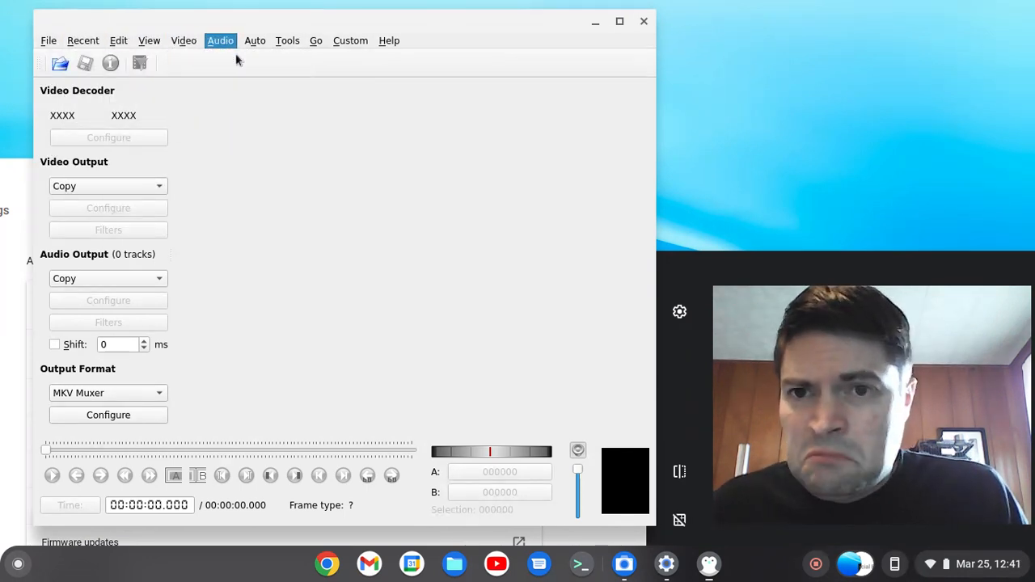
click(389, 40)
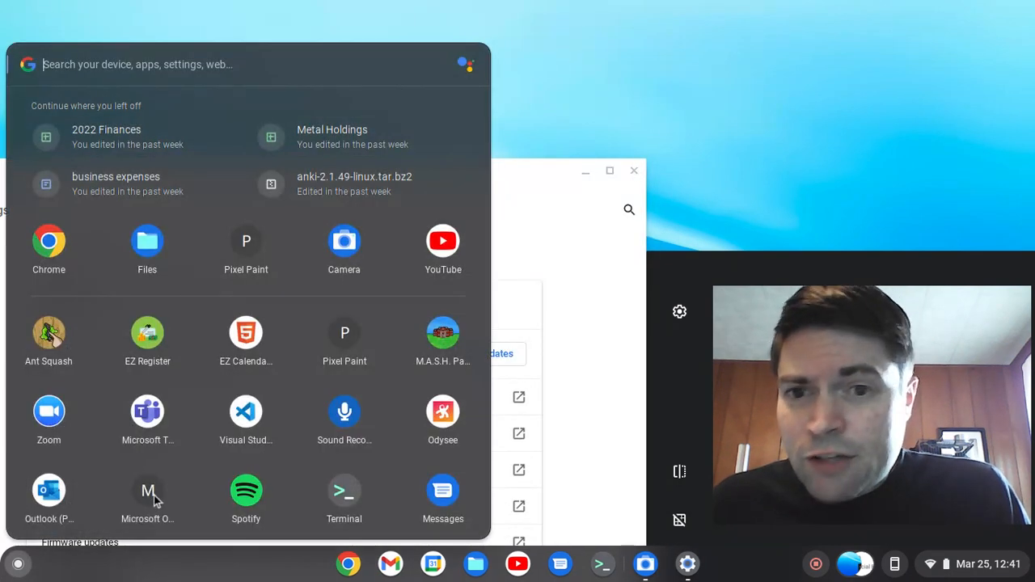
scroll(down, 3)
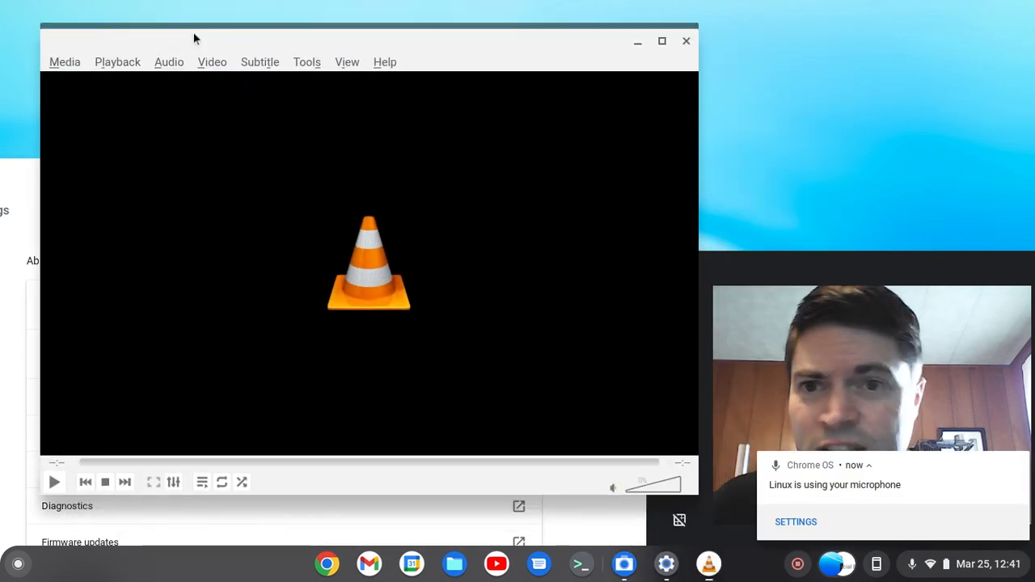
click(116, 61)
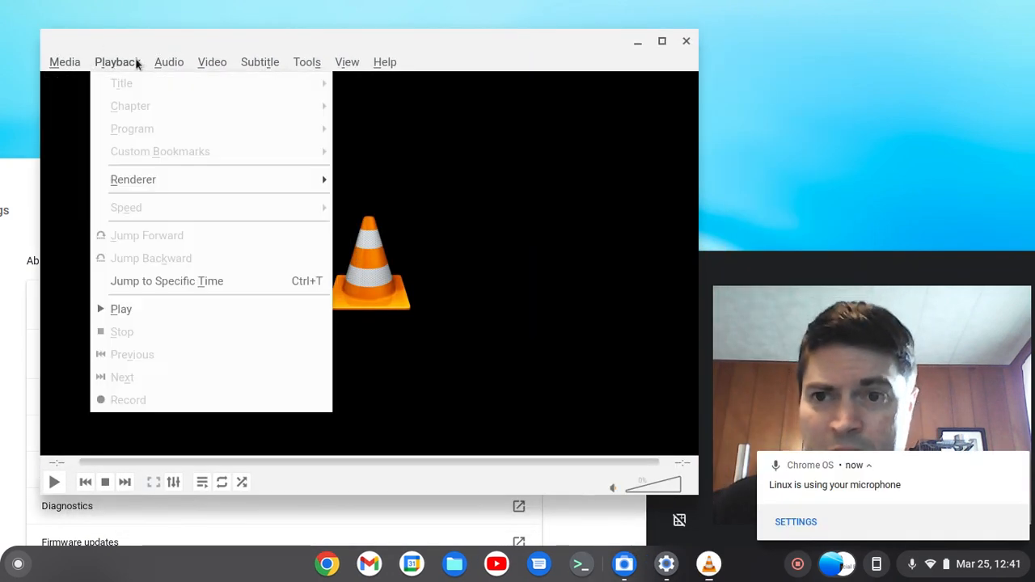
click(385, 62)
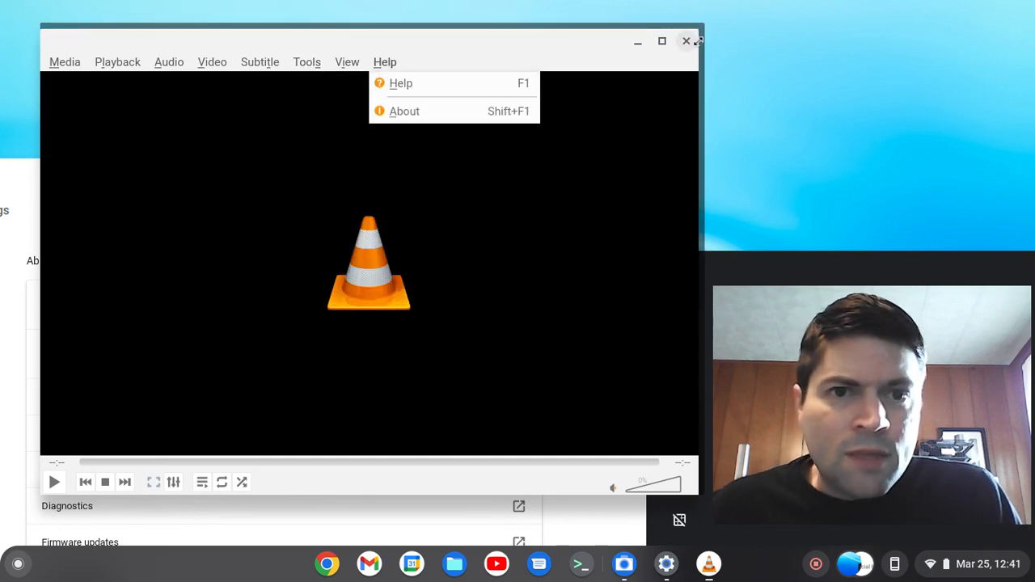
click(18, 563)
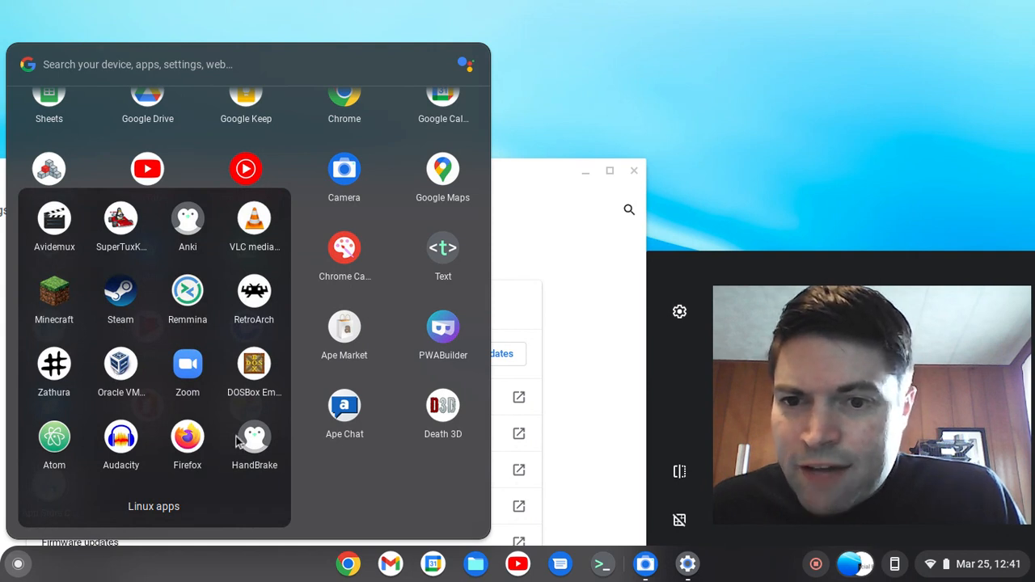
mouse_move(180, 225)
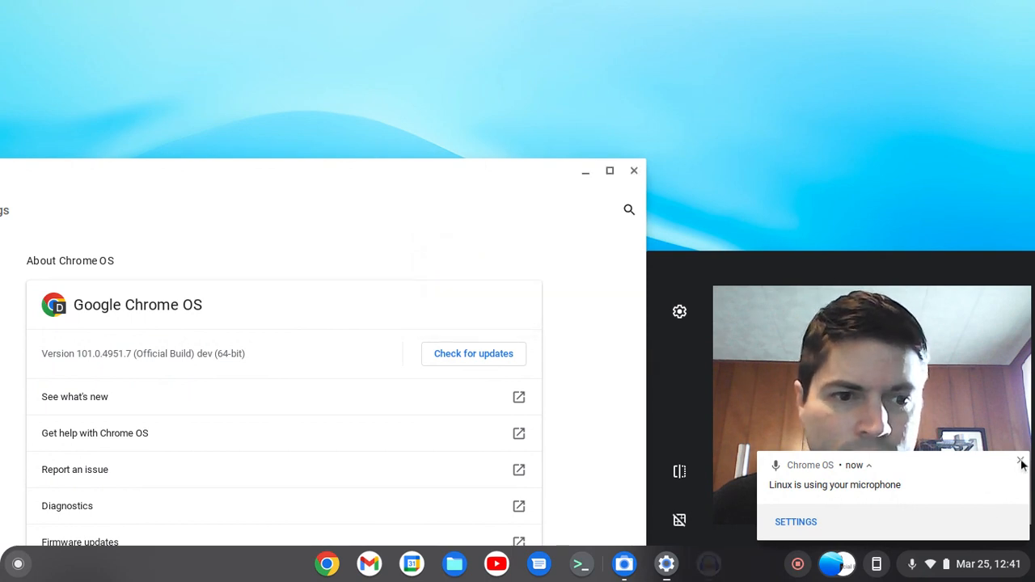
- Dismiss the microphone notice and disable Audacity's welcome screen at start-up
click(1022, 462)
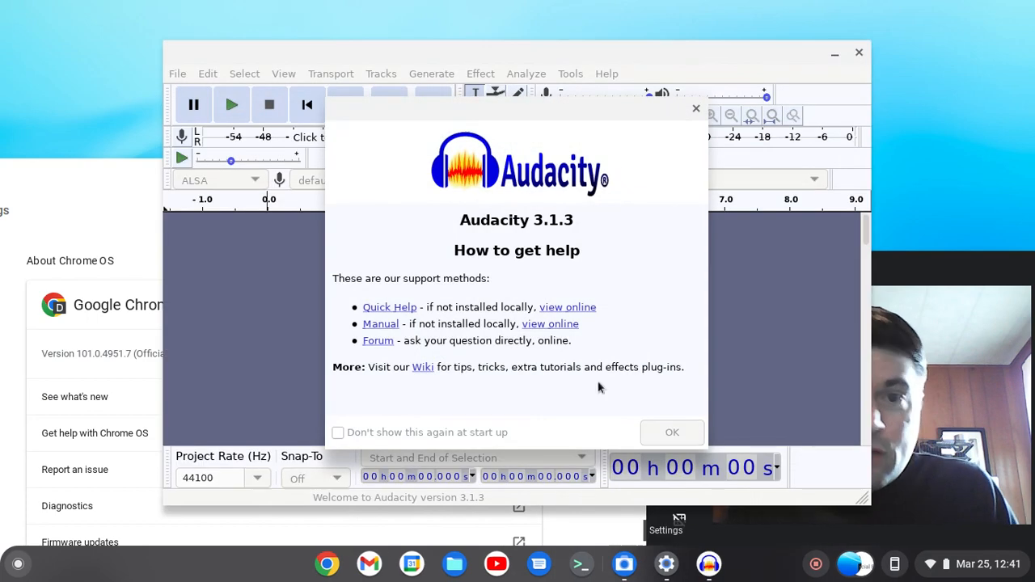
click(336, 431)
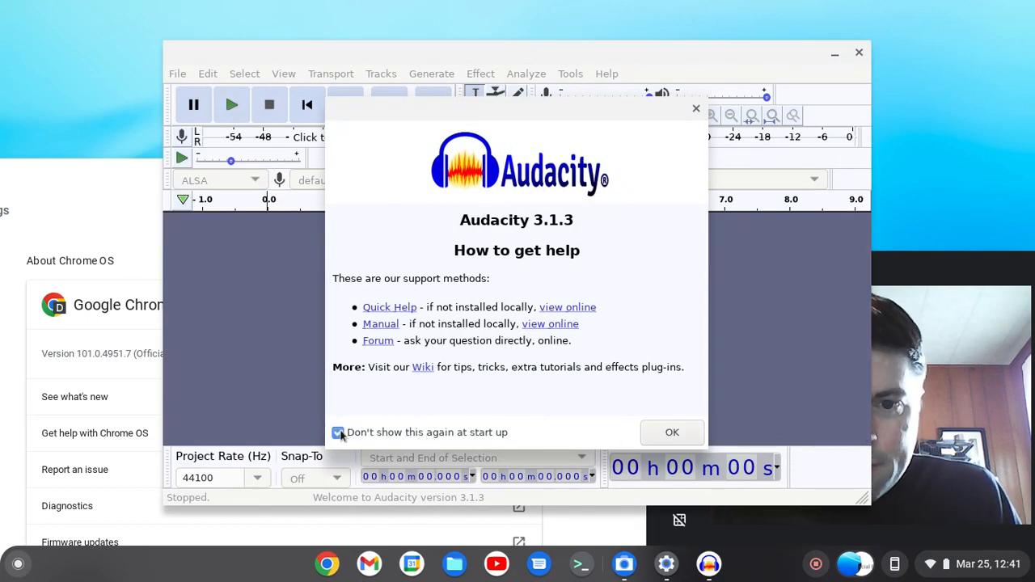
click(671, 431)
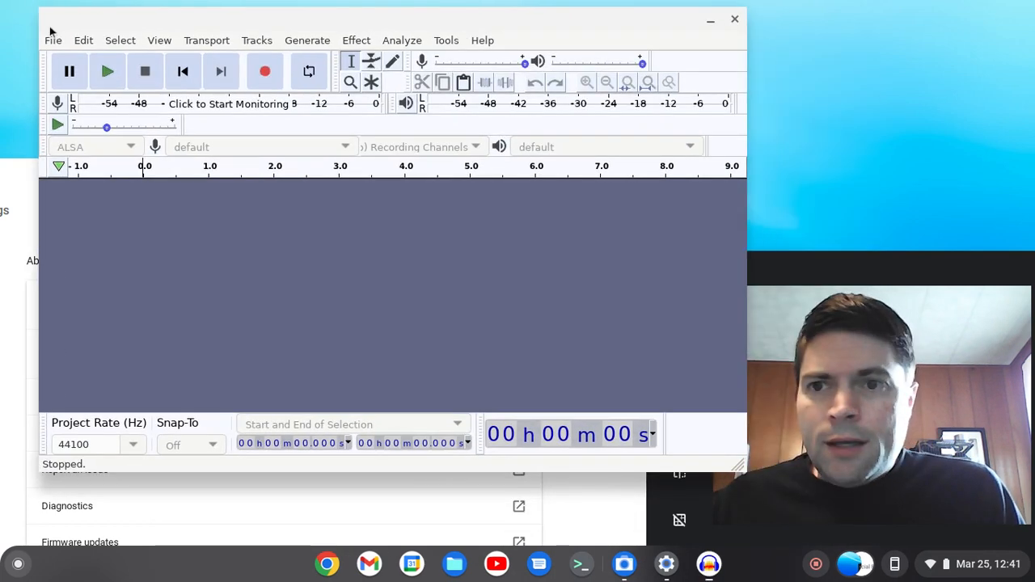
- Browse the Tracks, Effect, File and Edit menus to confirm they render, then quit Audacity
click(255, 39)
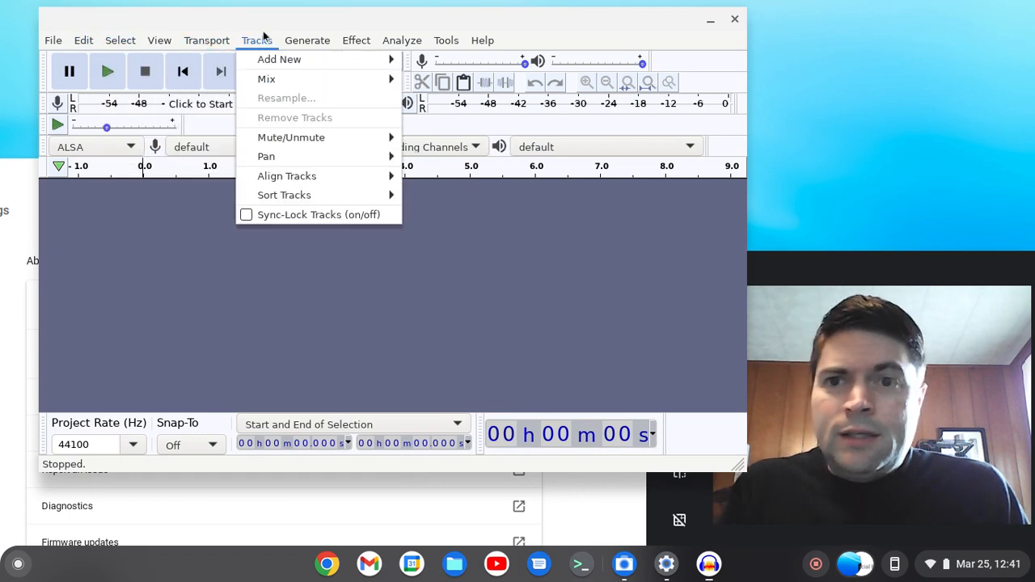
click(356, 39)
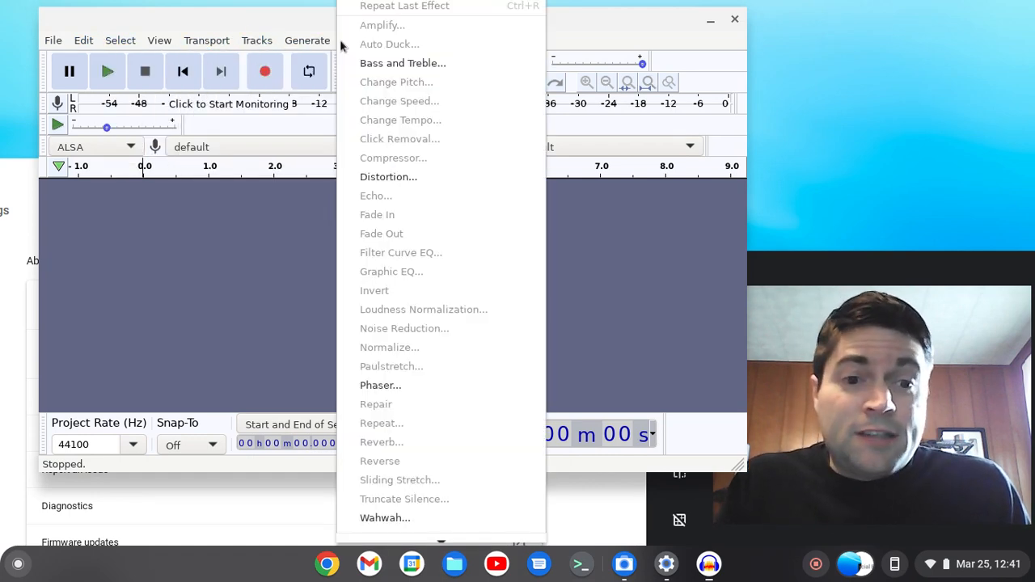
click(53, 39)
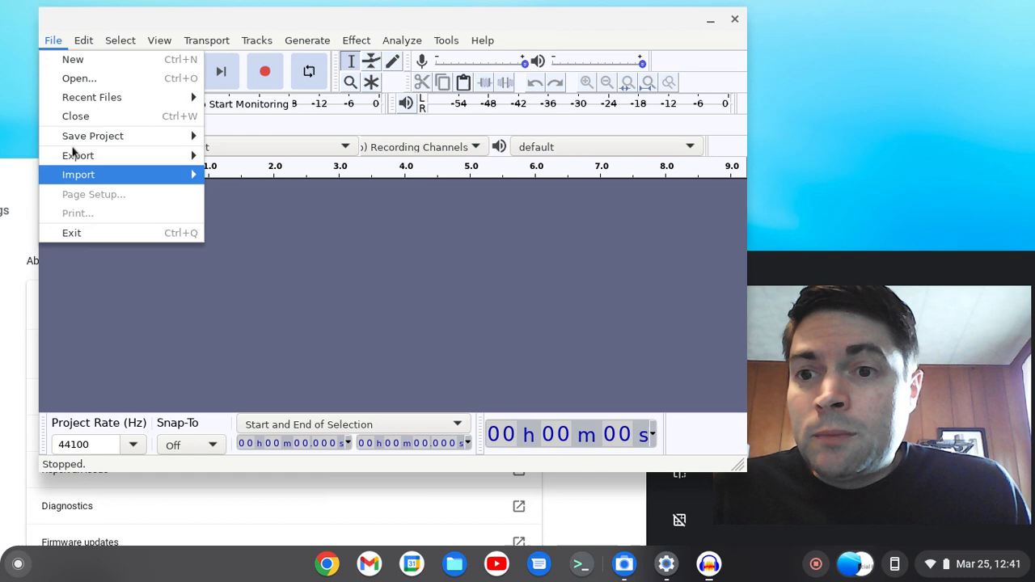
click(84, 39)
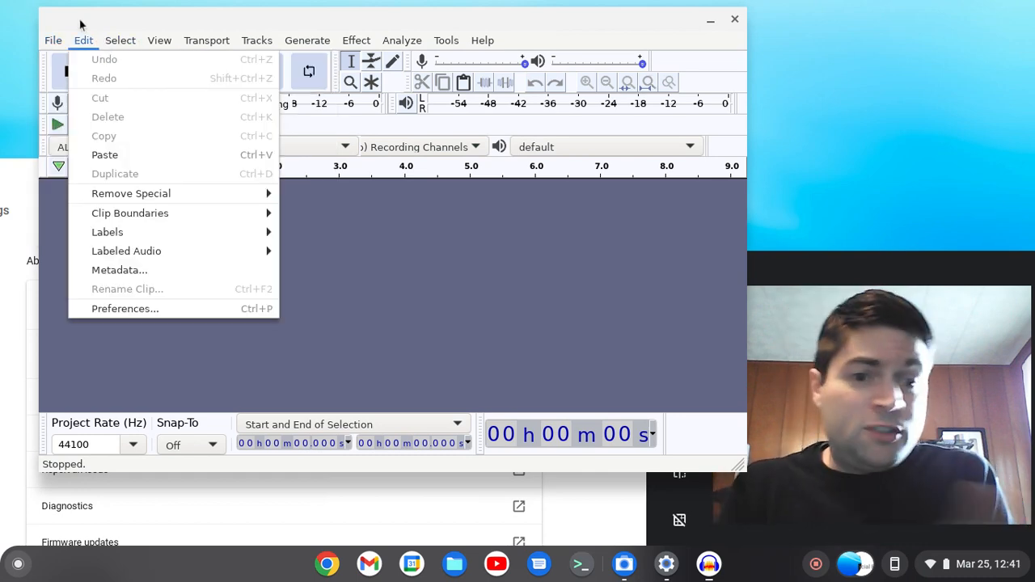
click(52, 39)
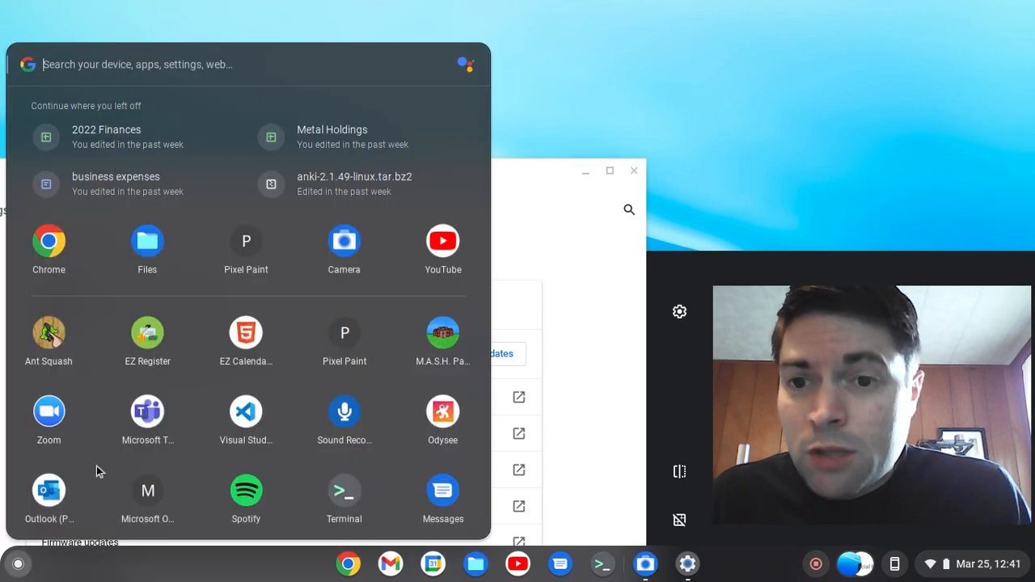
- Scroll the launcher and start Anki from it
scroll(down, 3)
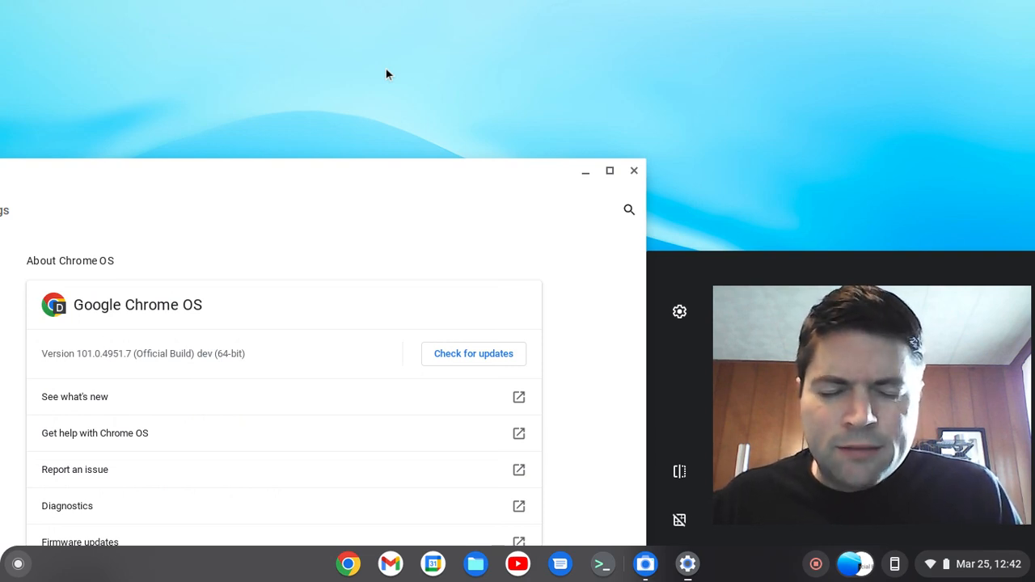
click(708, 563)
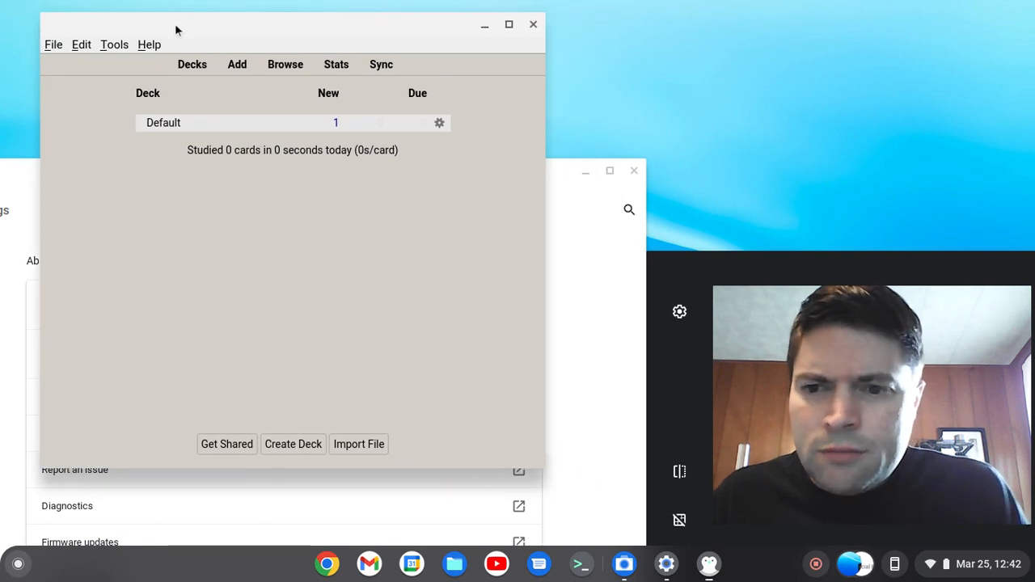
click(53, 45)
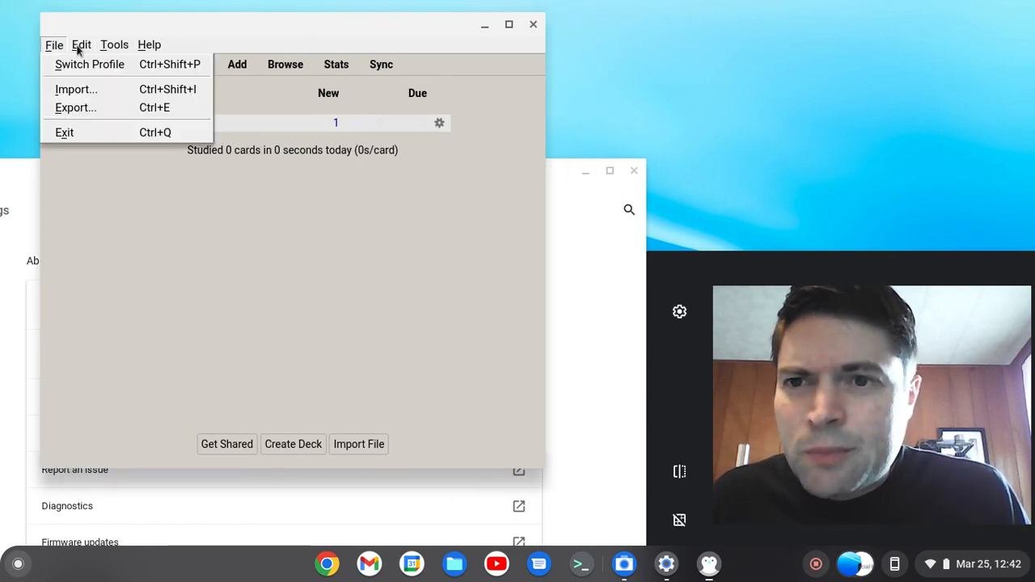
click(148, 45)
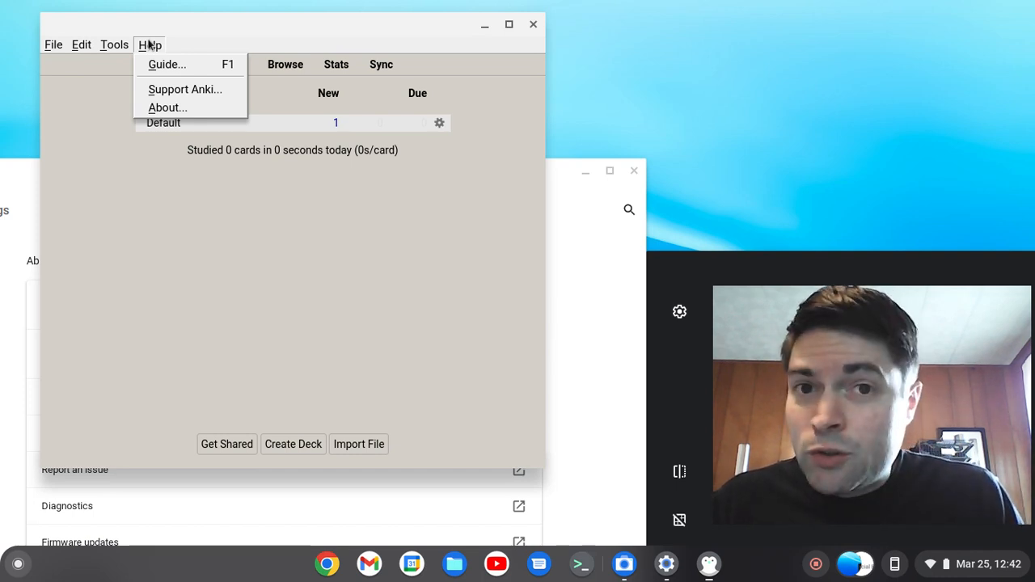
click(54, 45)
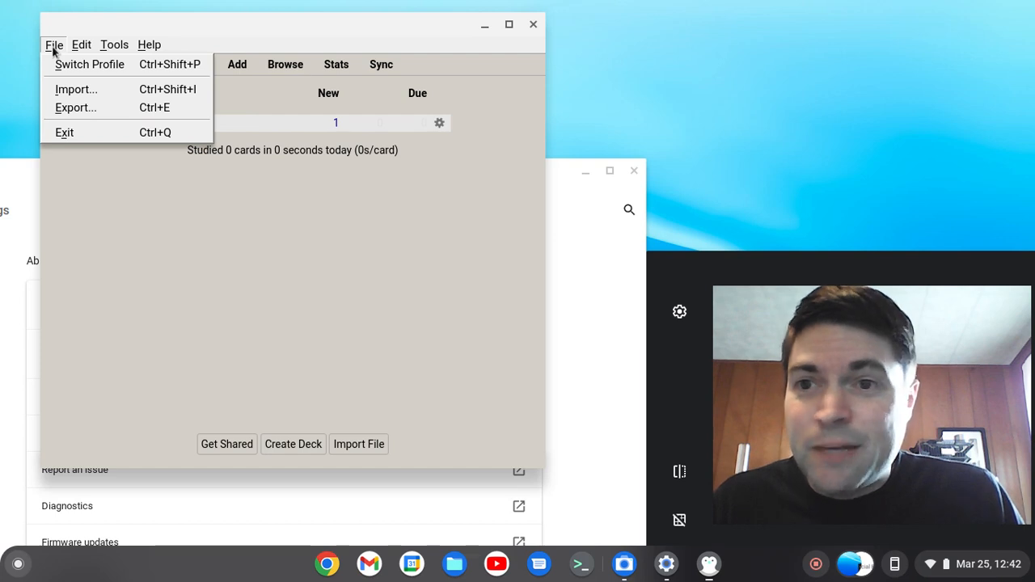
click(81, 46)
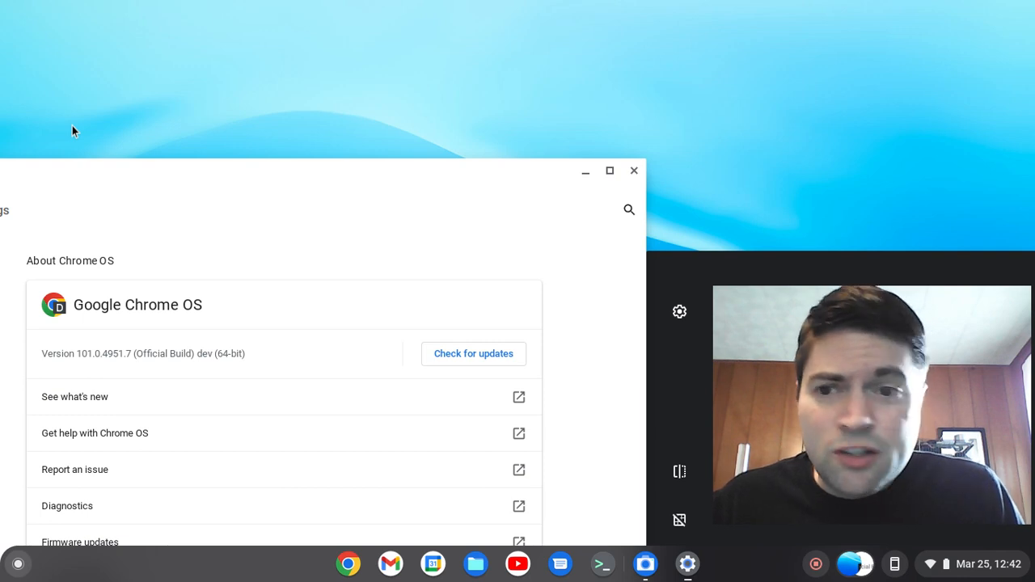
mouse_move(692, 172)
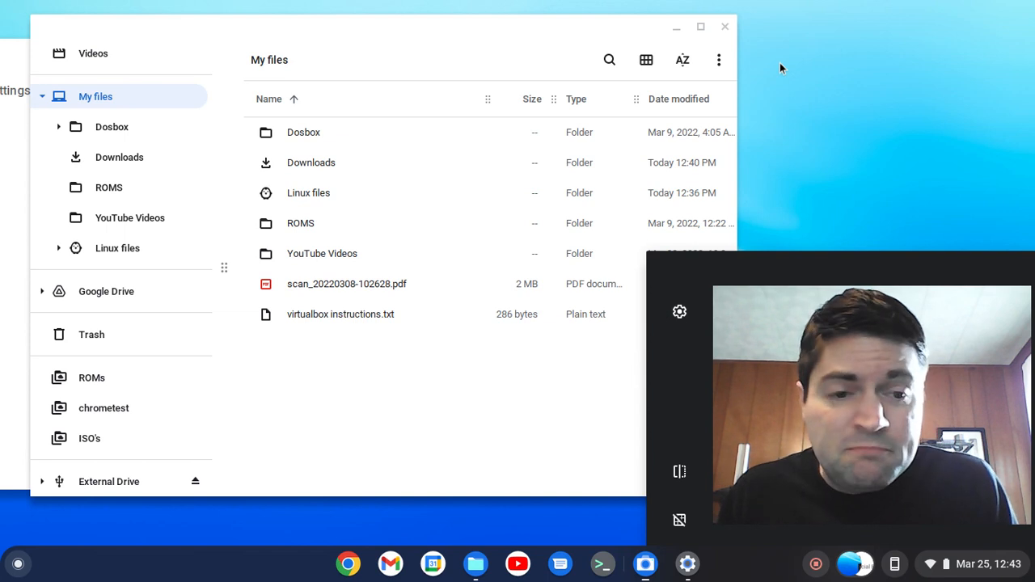
mouse_move(698, 9)
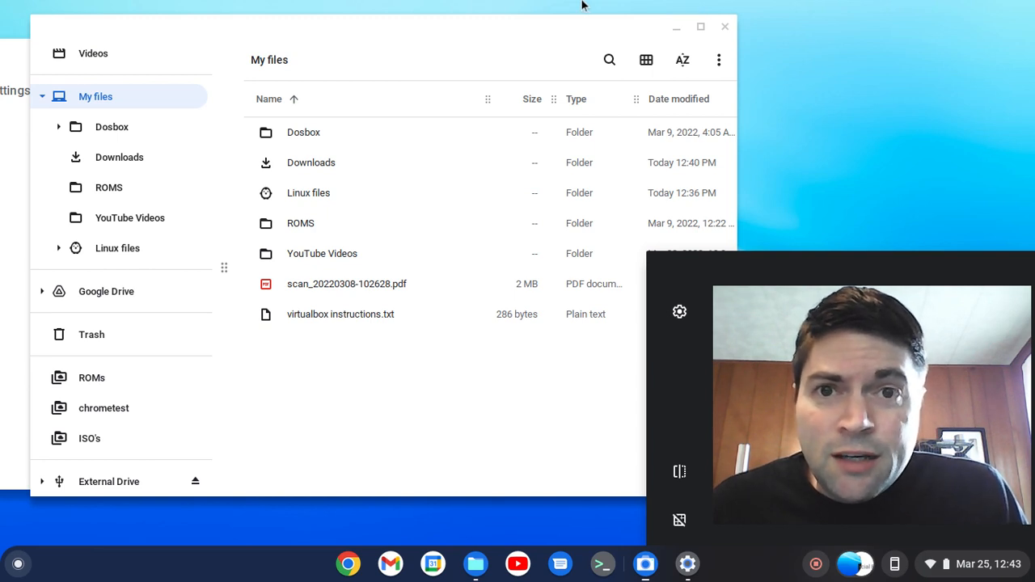
mouse_move(682, 9)
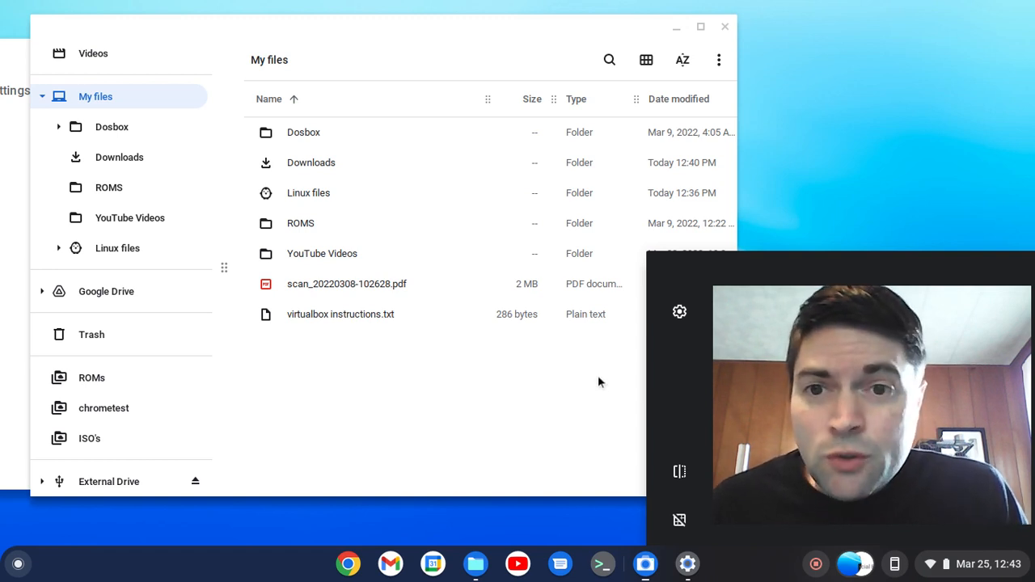
mouse_move(558, 388)
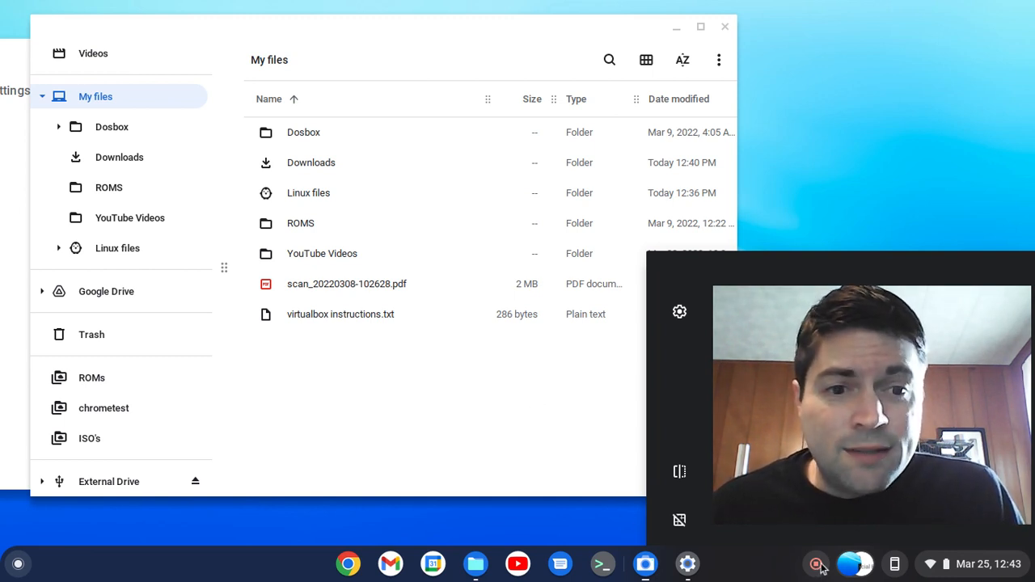
mouse_move(815, 563)
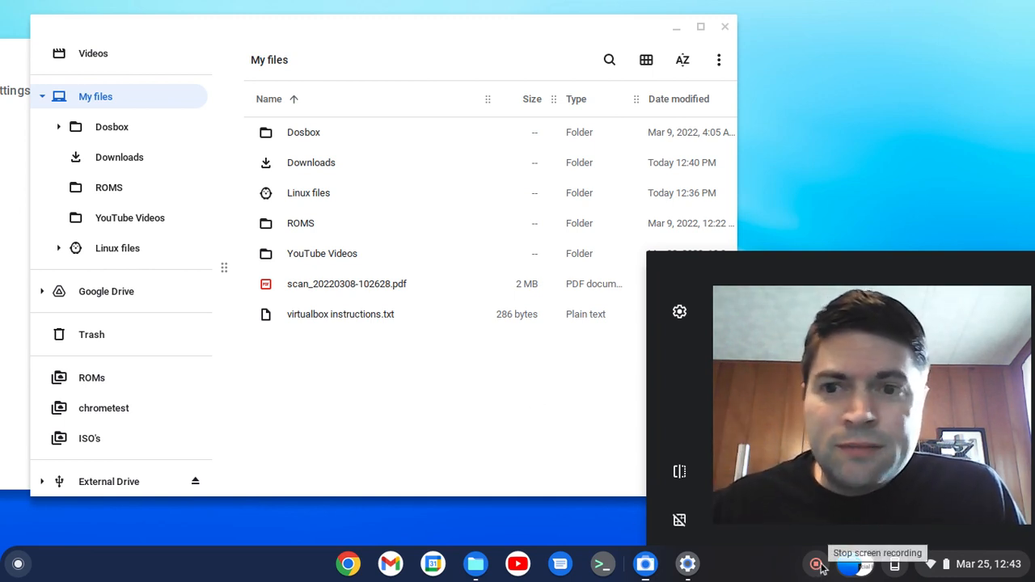